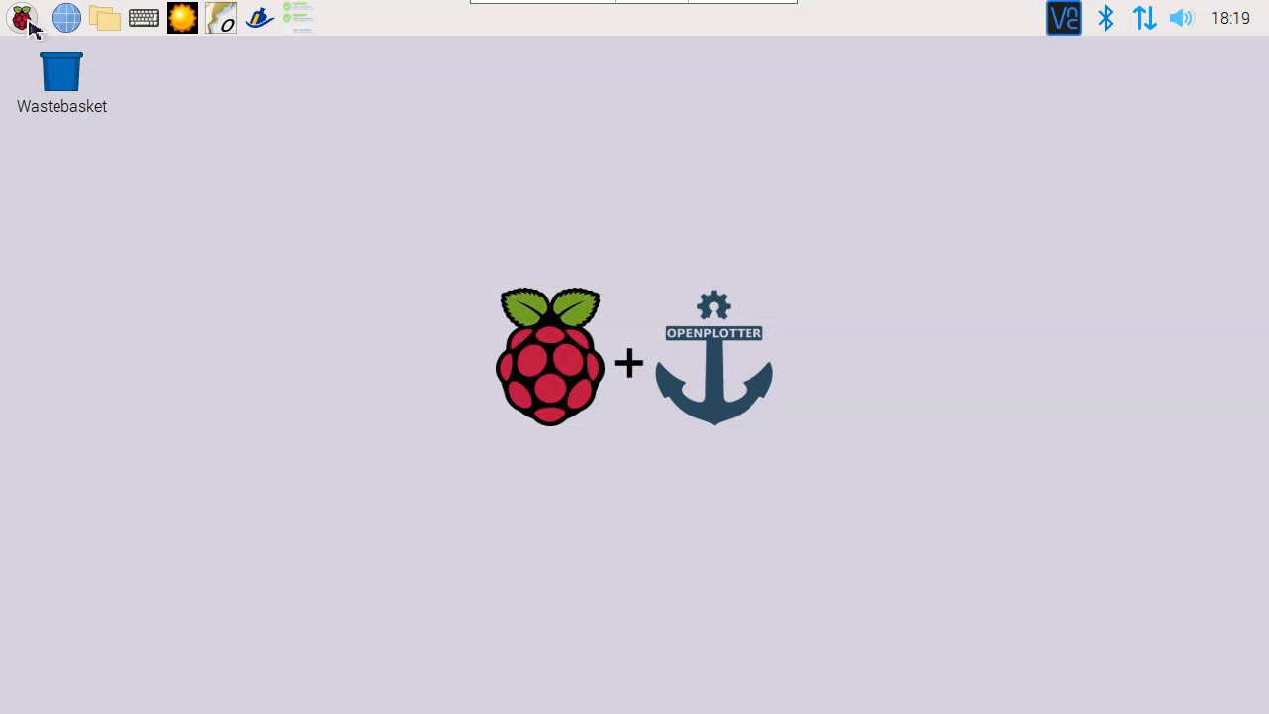
Step: Launch OpenPlotter Serial from the menu and refresh the device list
click(20, 17)
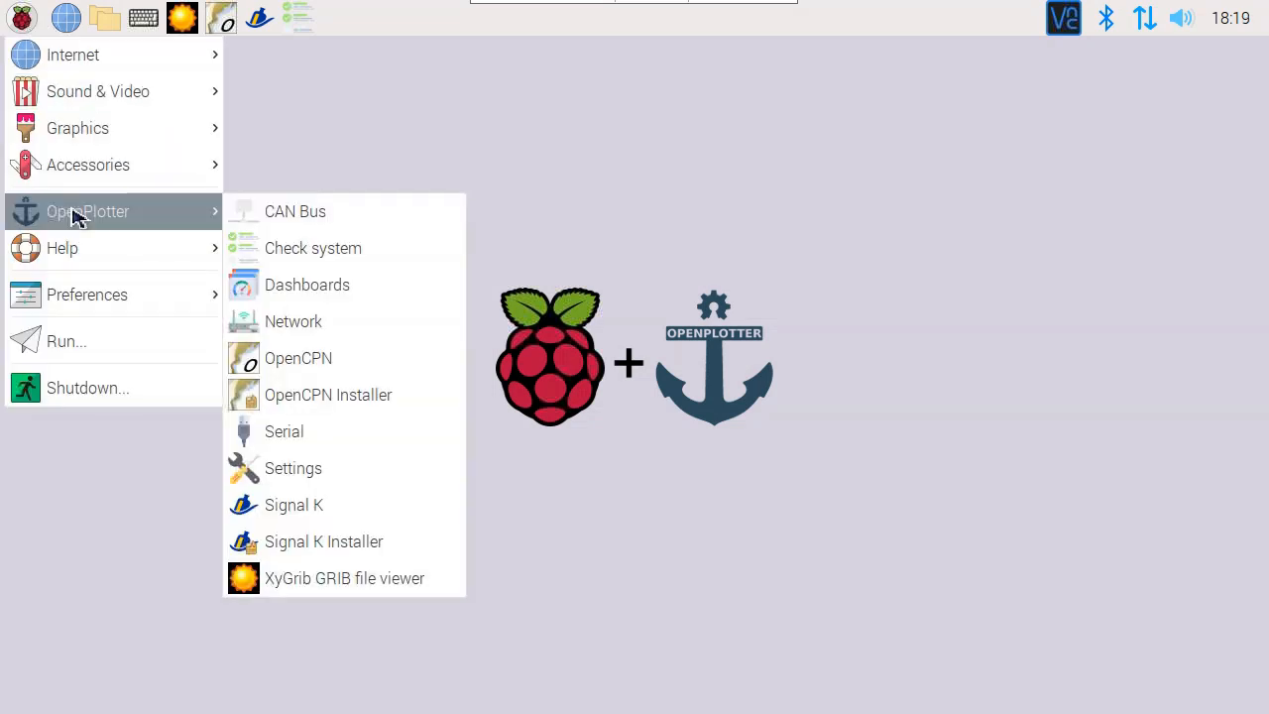
mouse_move(283, 431)
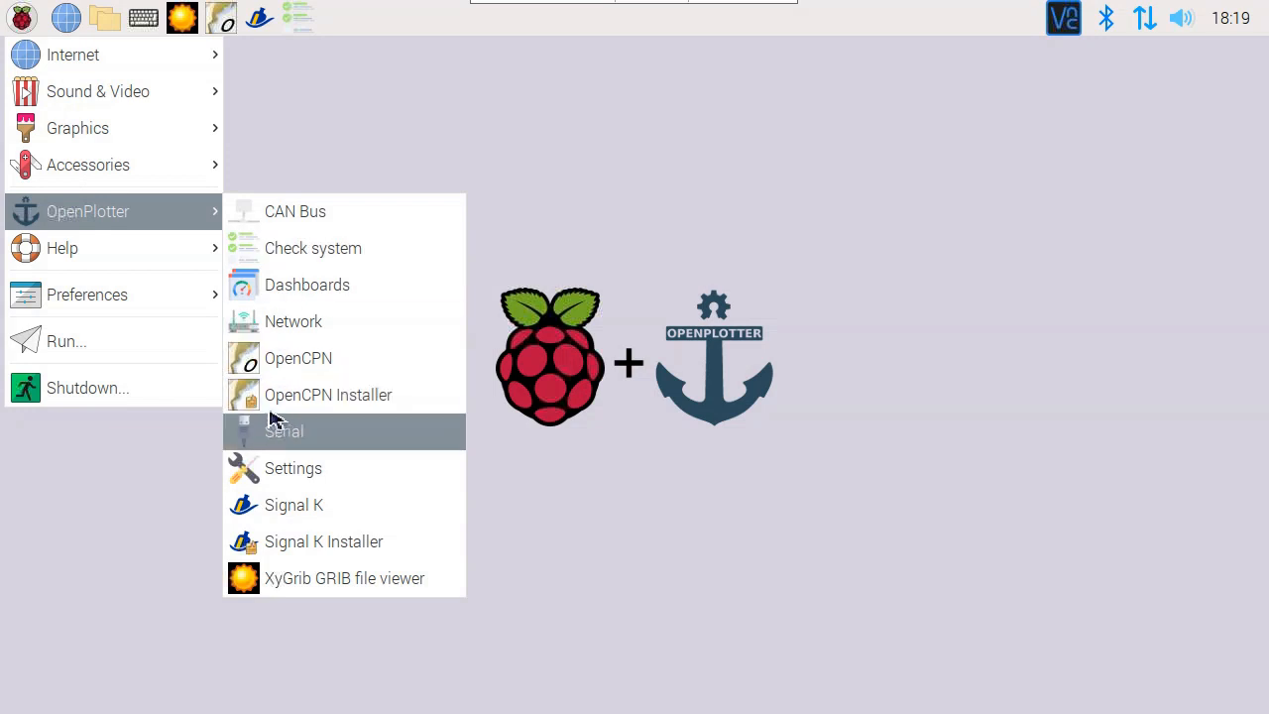
click(285, 430)
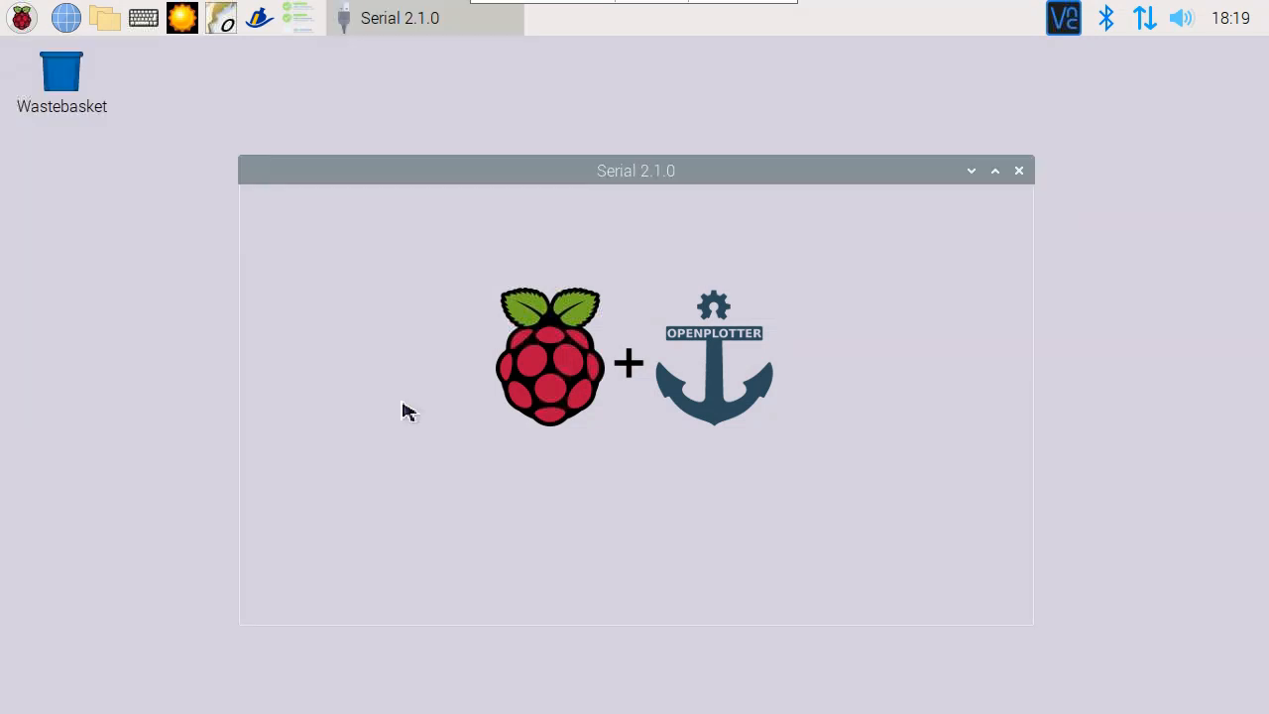
click(575, 208)
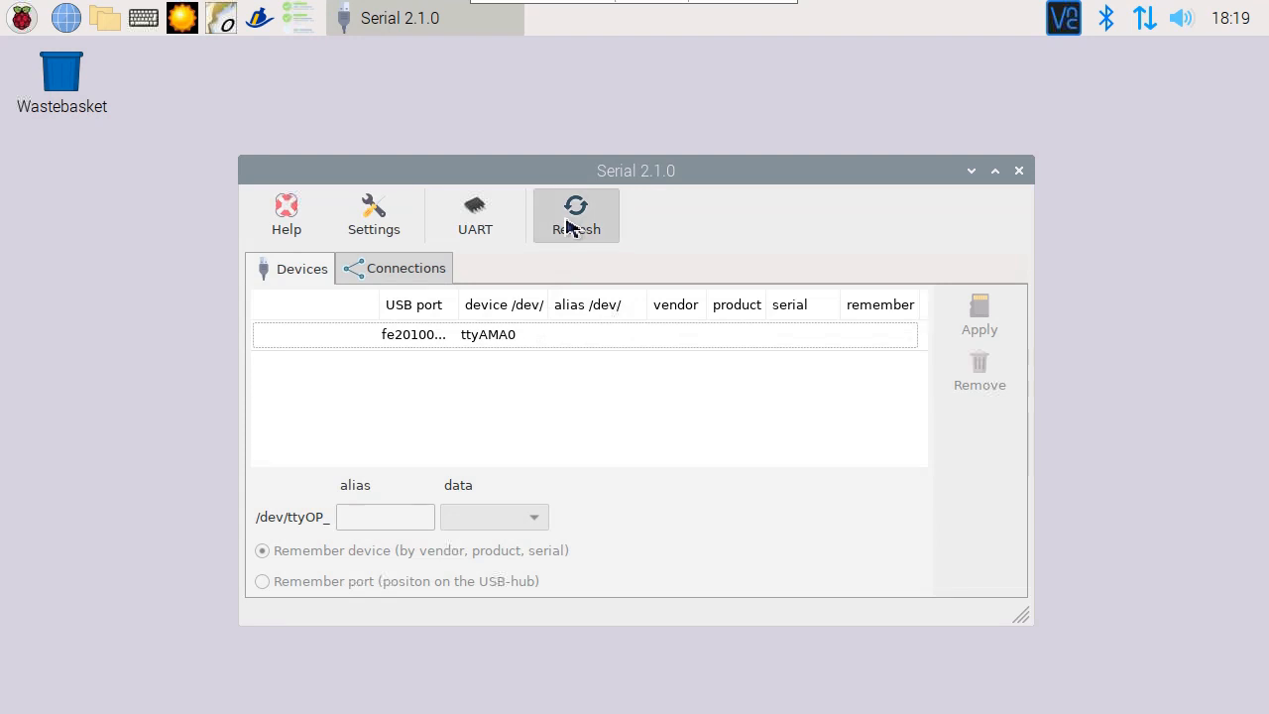
mouse_move(579, 261)
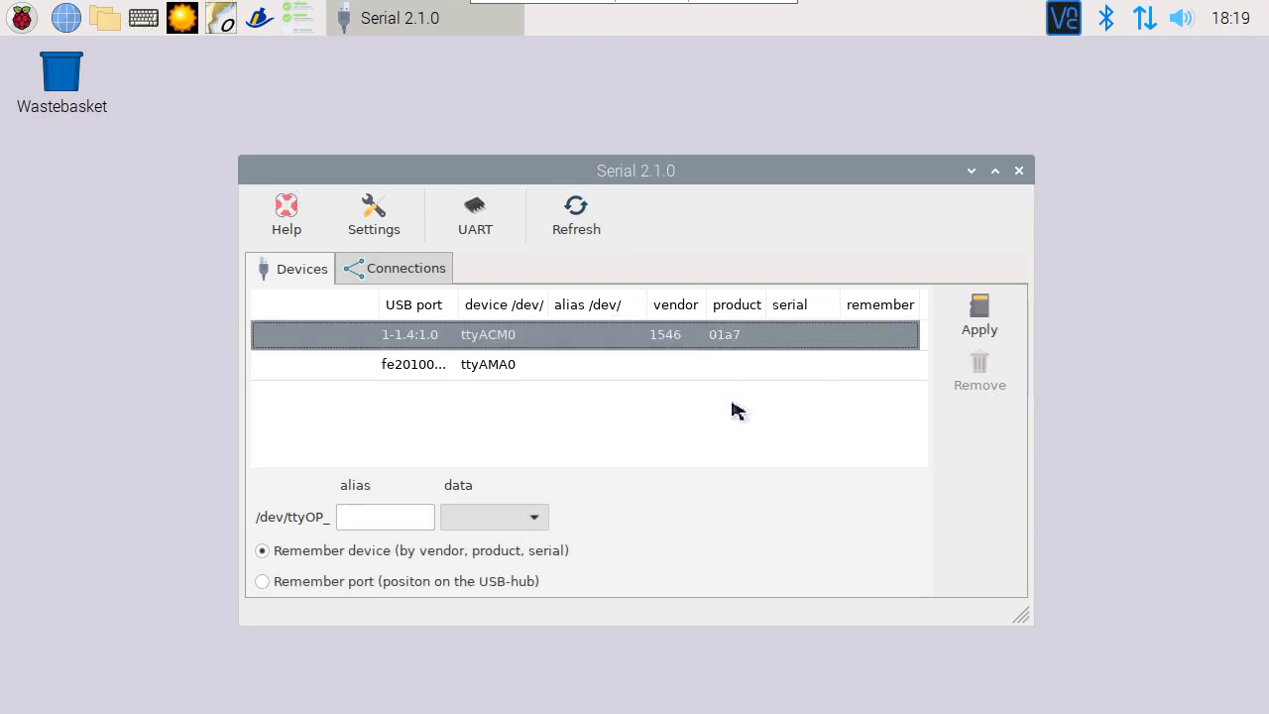
mouse_move(408, 516)
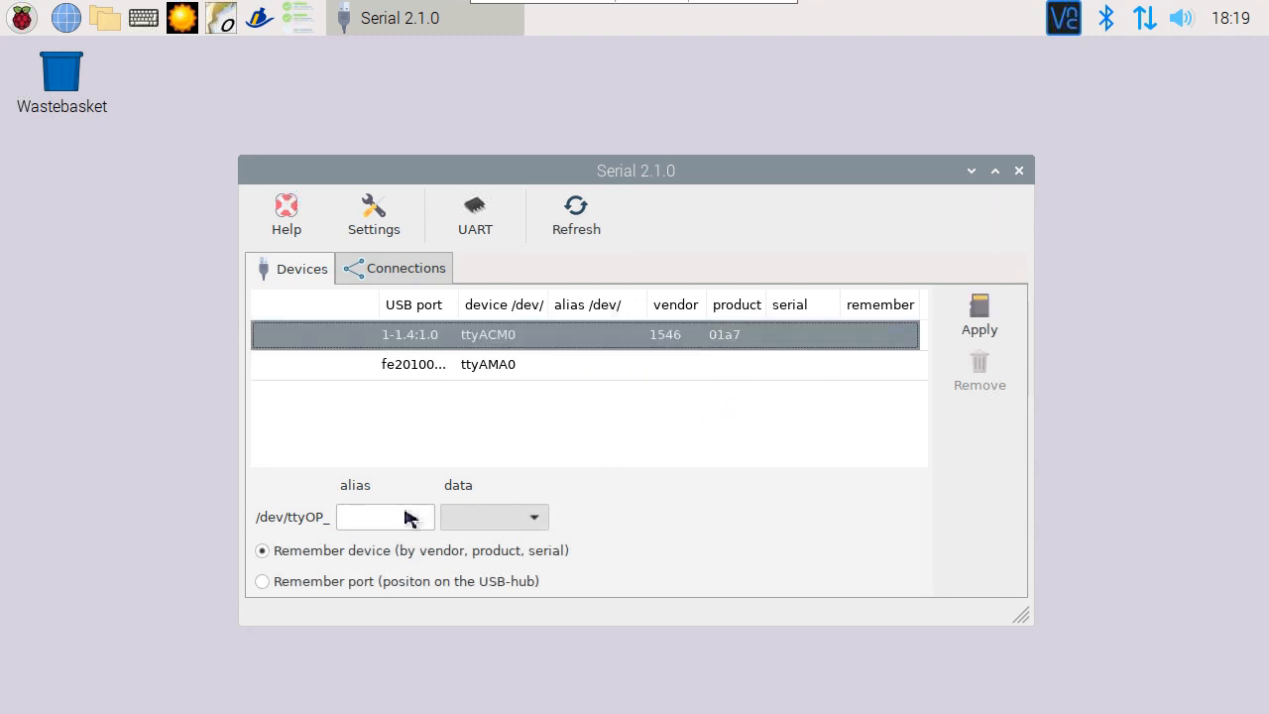
Step: Give ttyACM0 the alias gnss and set its data format to NMEA 0183
text(g)
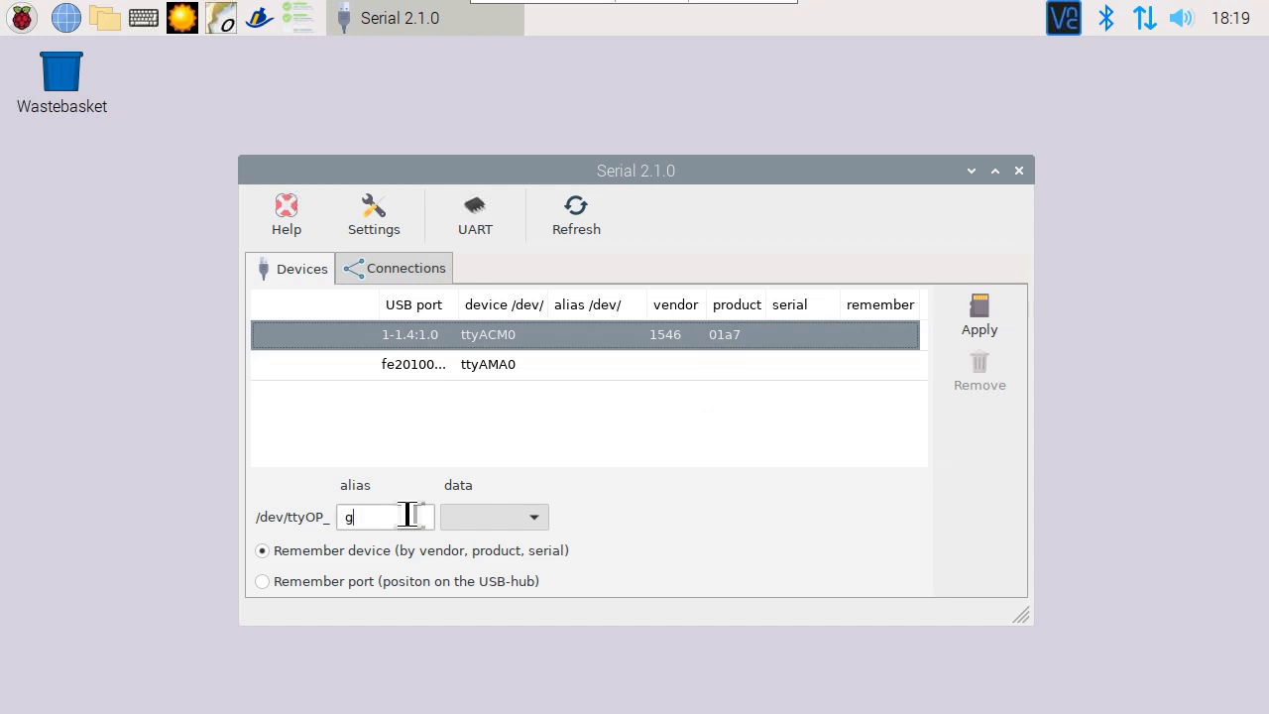
text(nss)
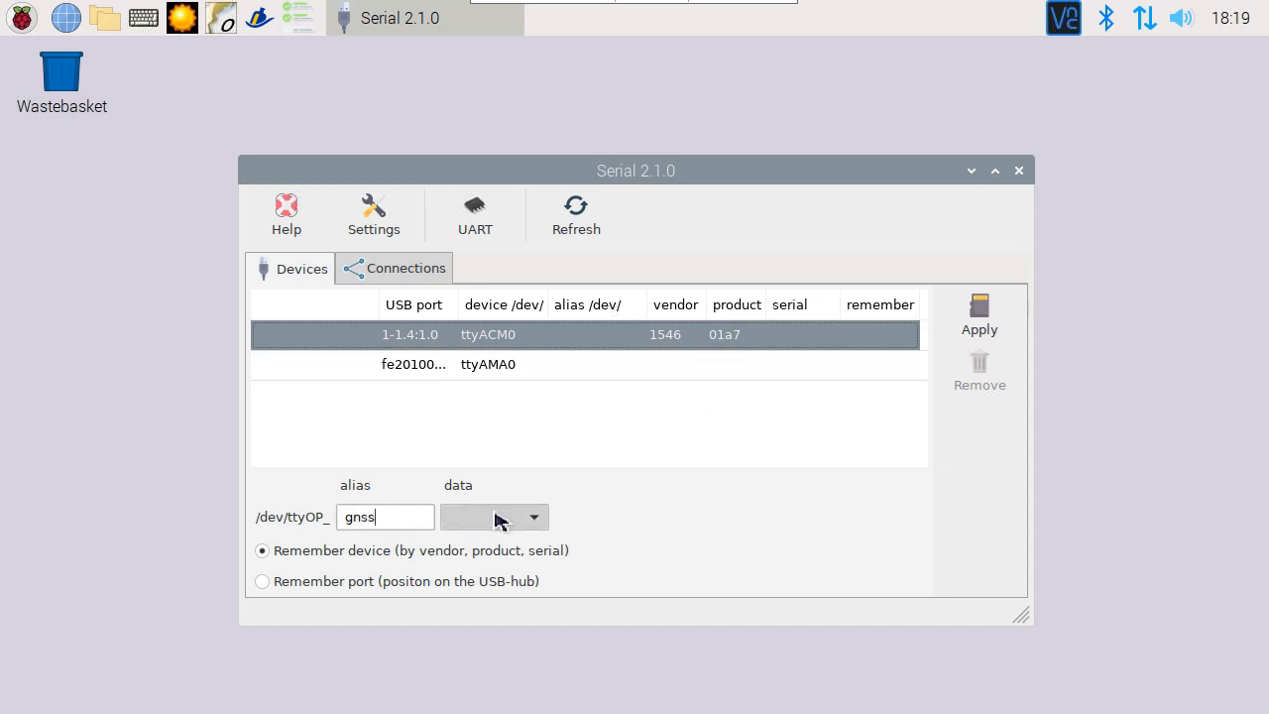
click(493, 515)
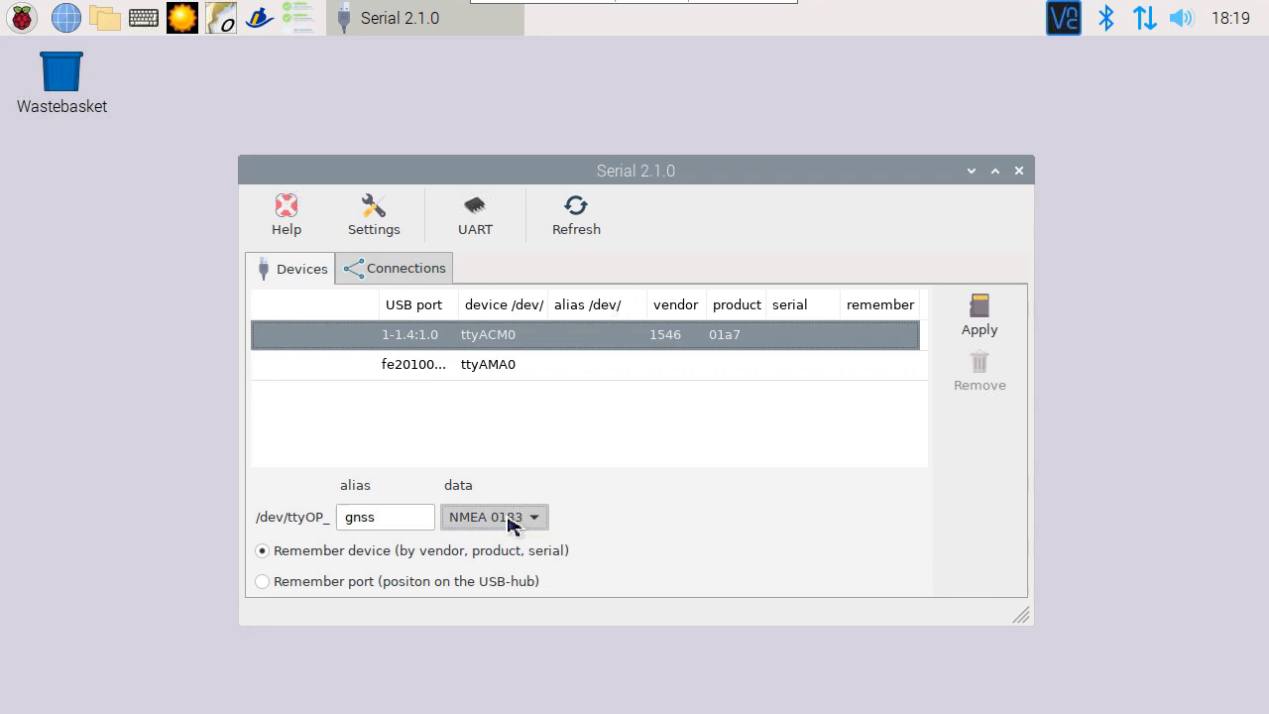
click(979, 315)
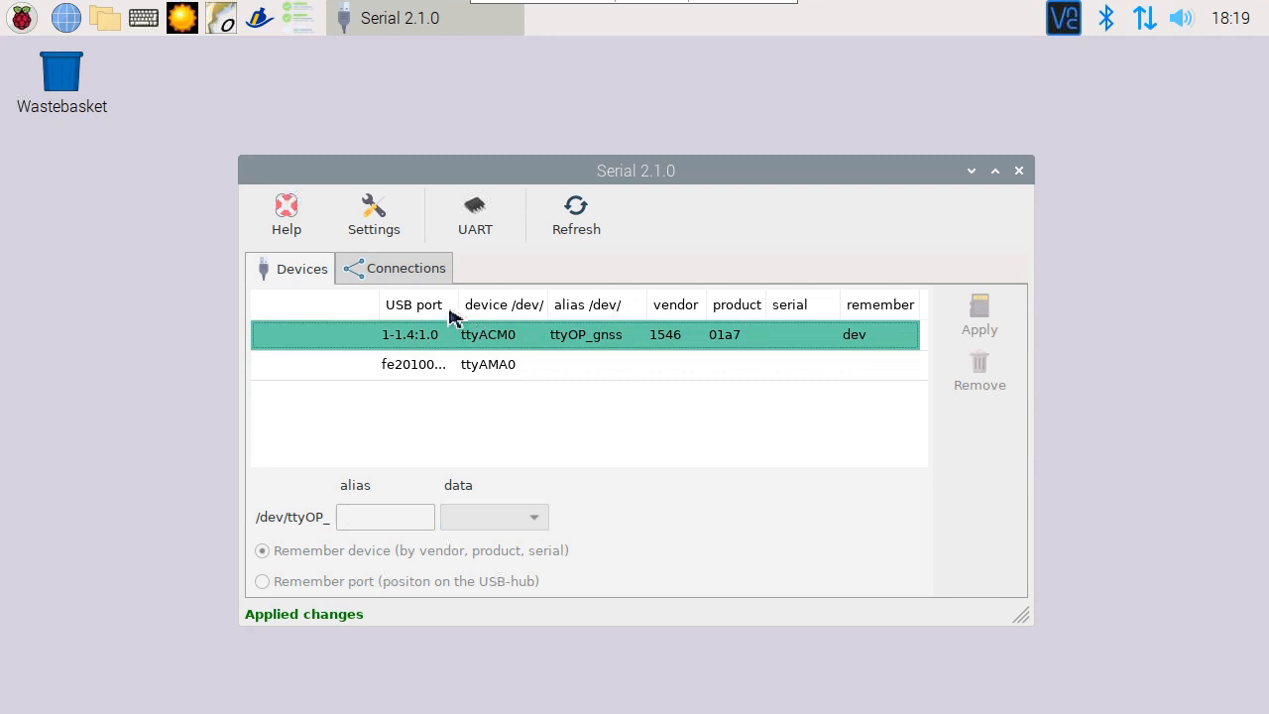
mouse_move(412, 306)
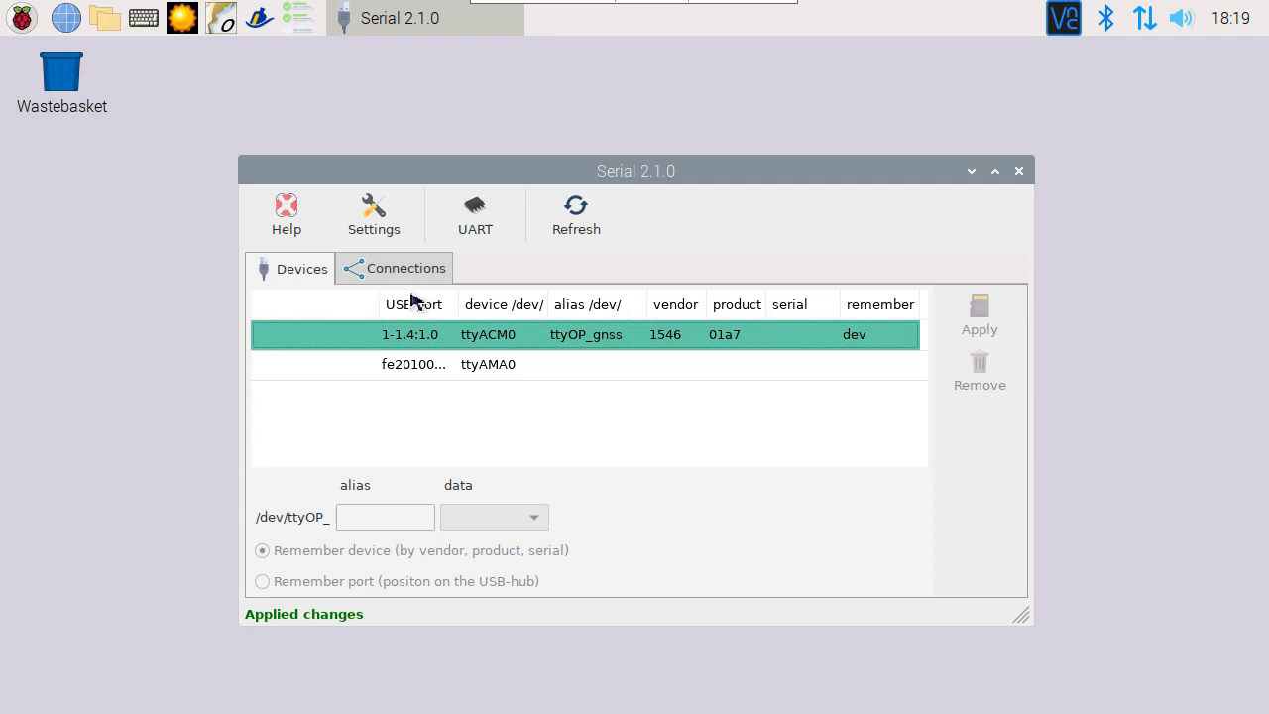
Step: Add the ttyOP_gnss device to GPSD with automatic baud rate on the Connections list
click(405, 268)
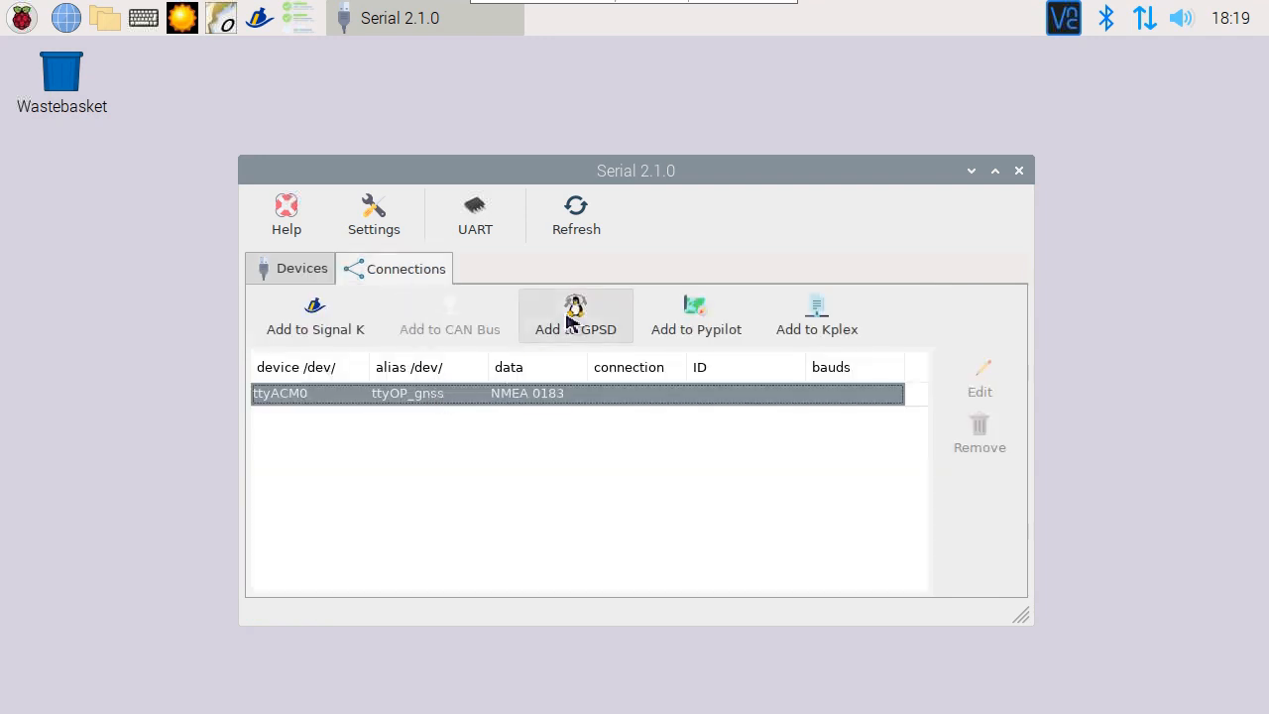
click(575, 315)
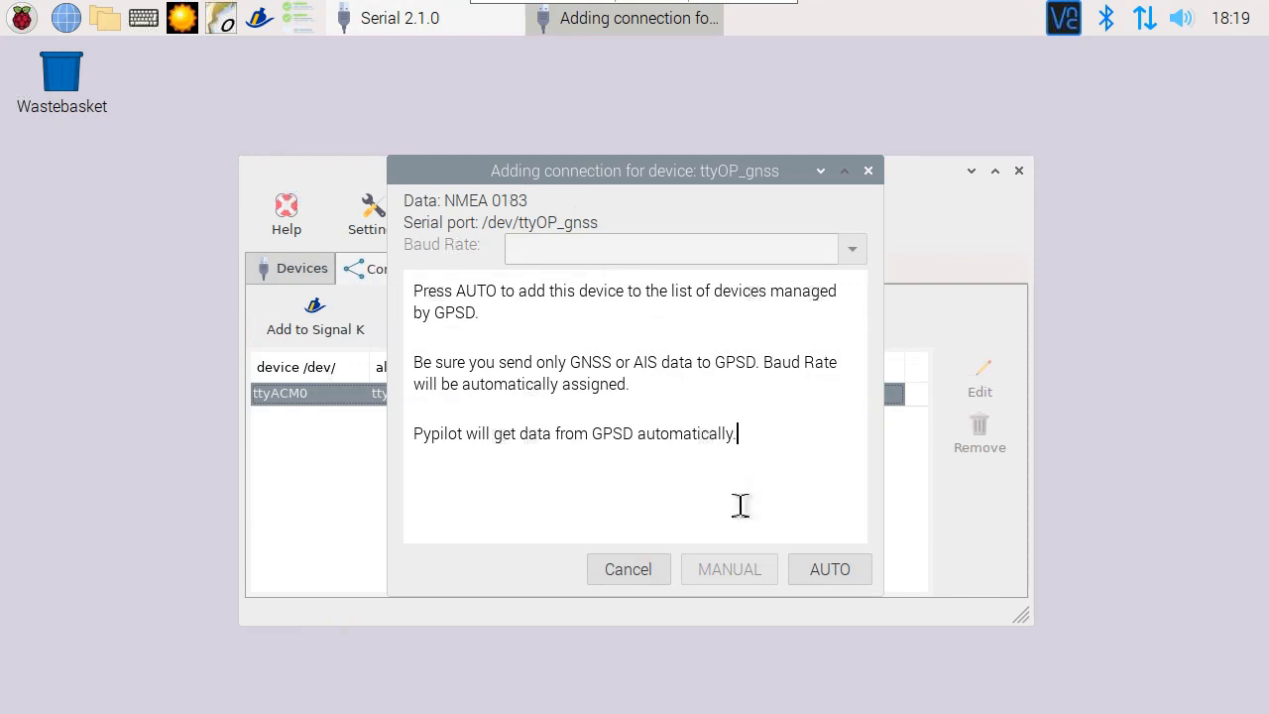
click(829, 567)
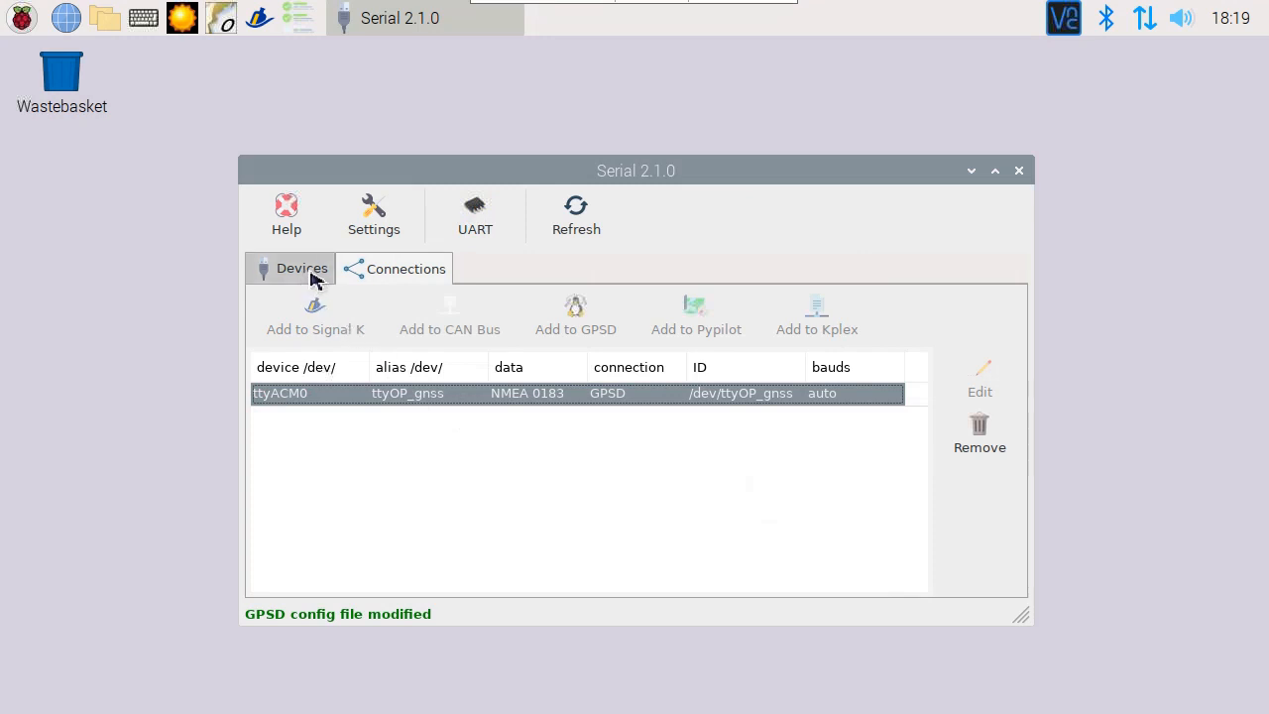
mouse_move(368, 187)
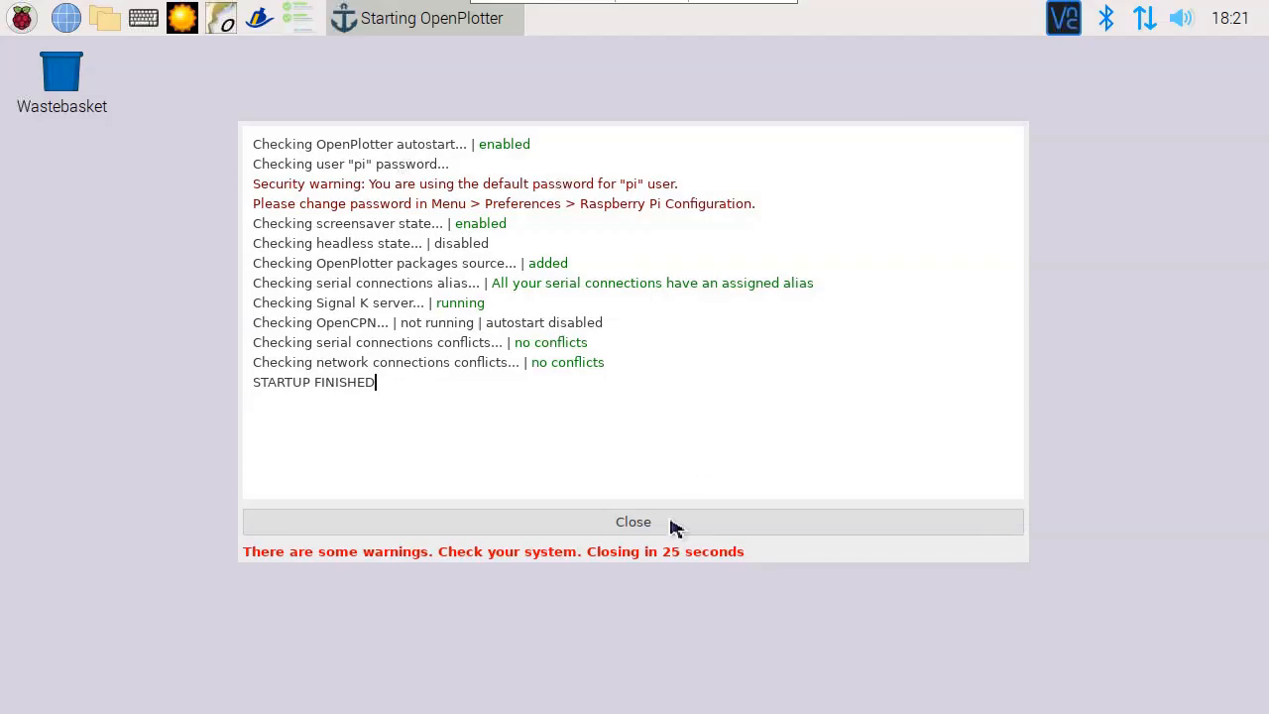
Step: Select the GPS connection entry and check OpenCPN shows no position fix yet
click(633, 522)
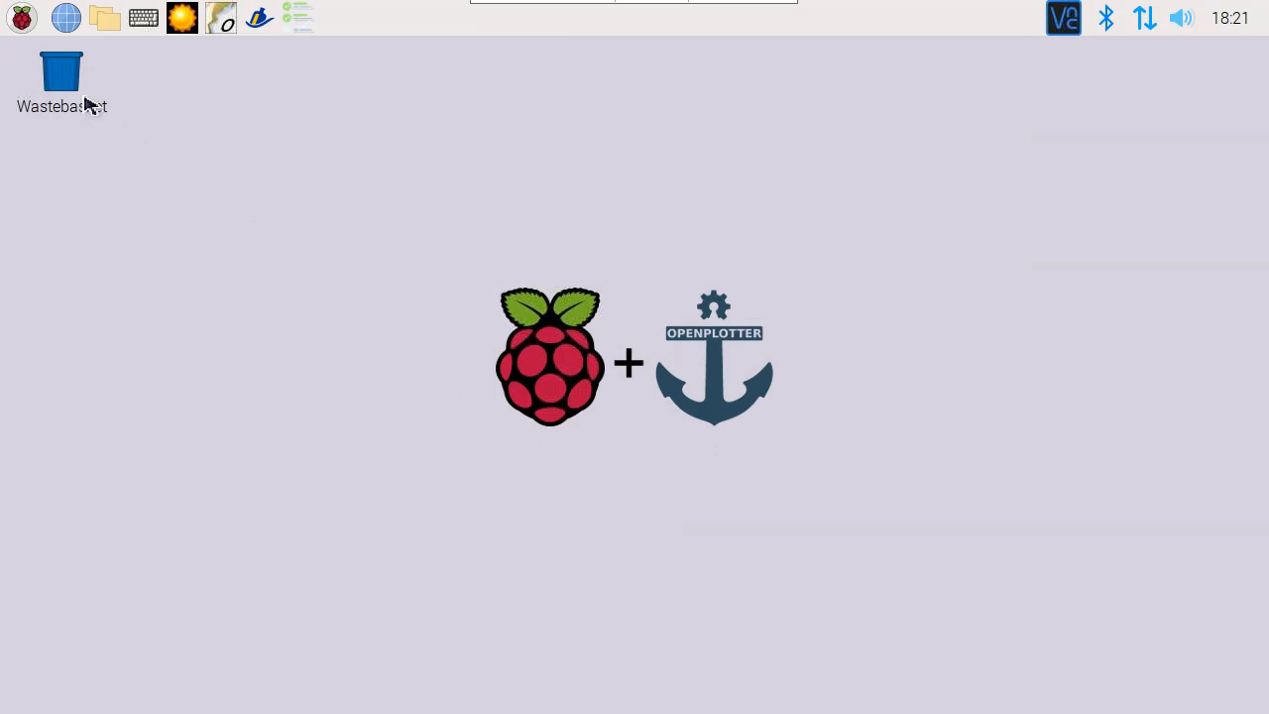
click(20, 17)
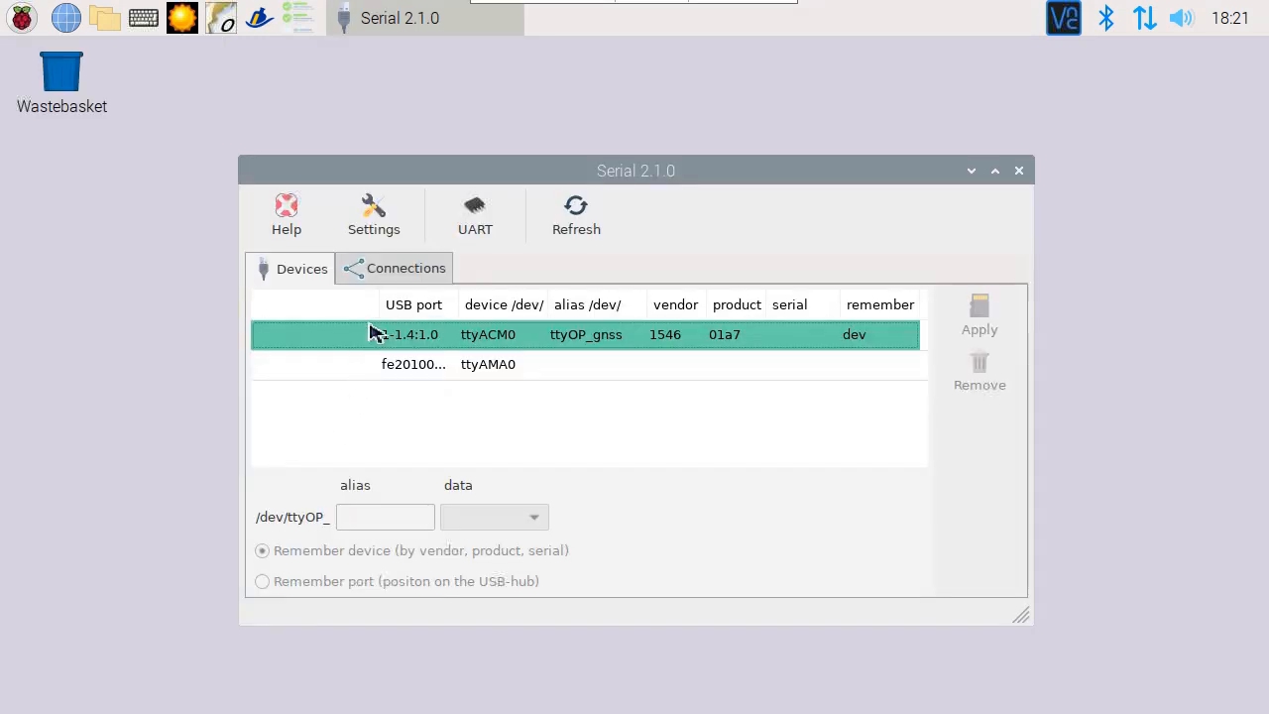
click(393, 268)
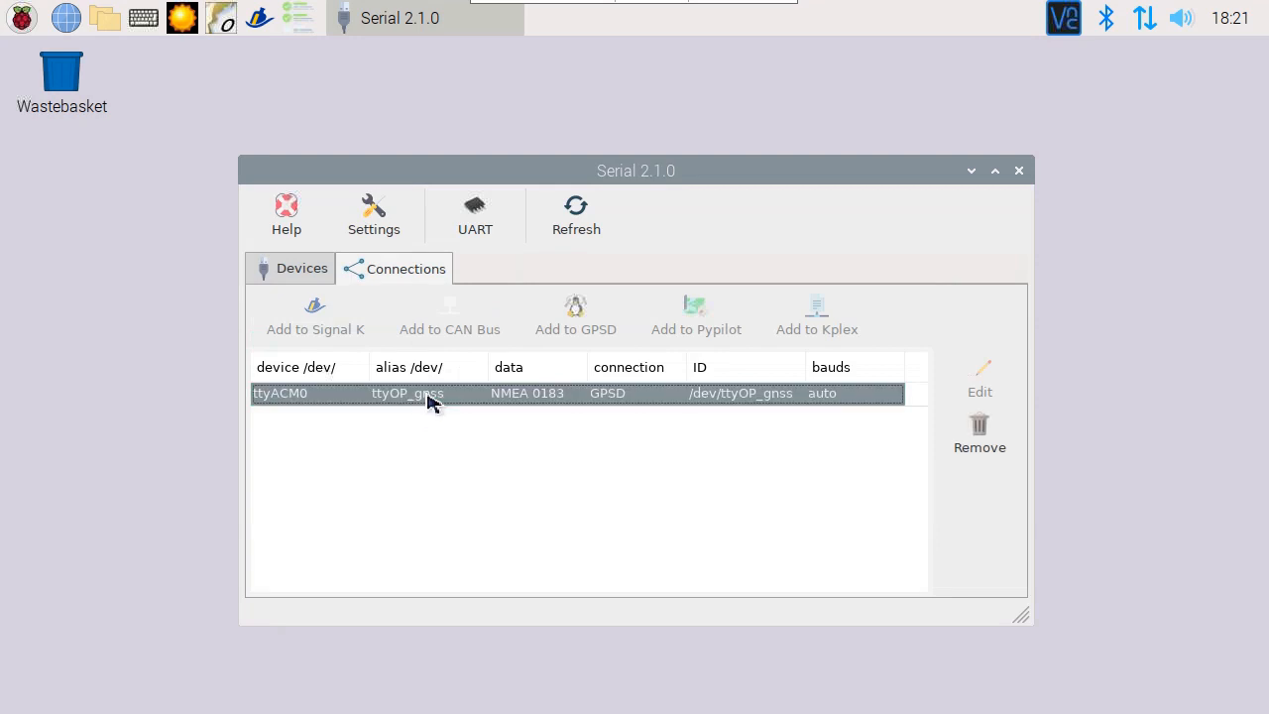
mouse_move(230, 27)
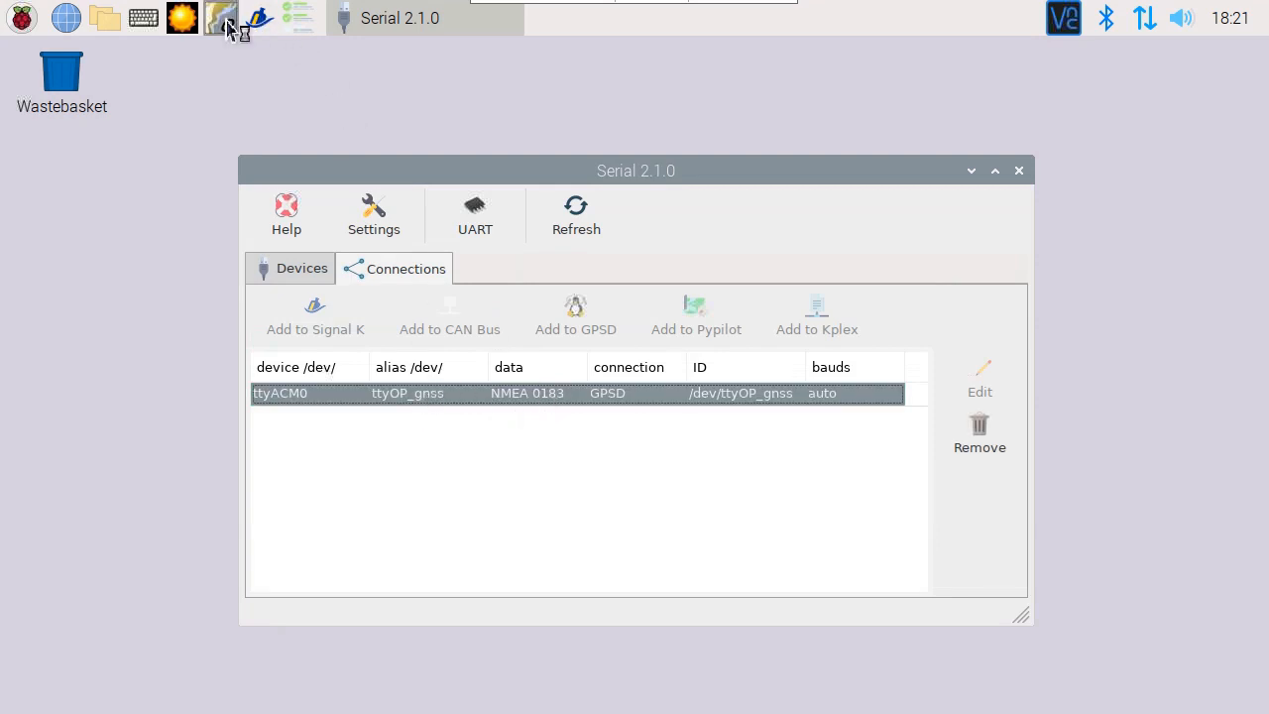
click(222, 18)
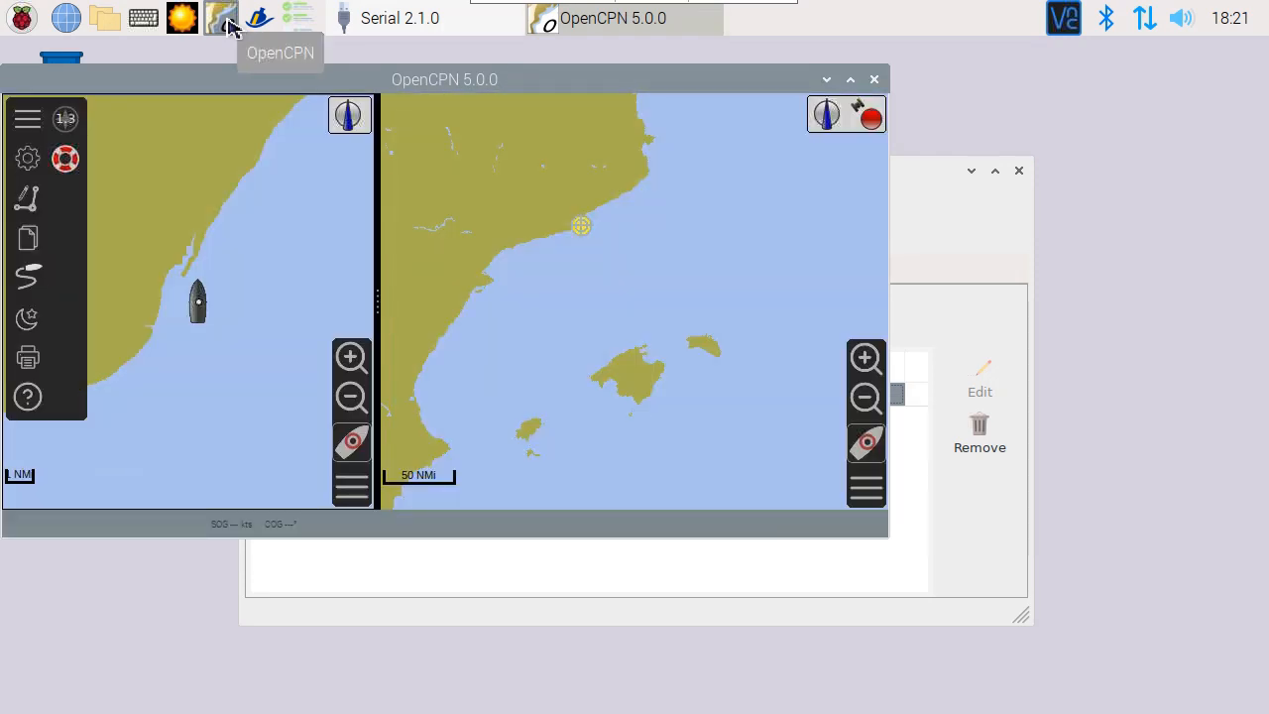
mouse_move(734, 208)
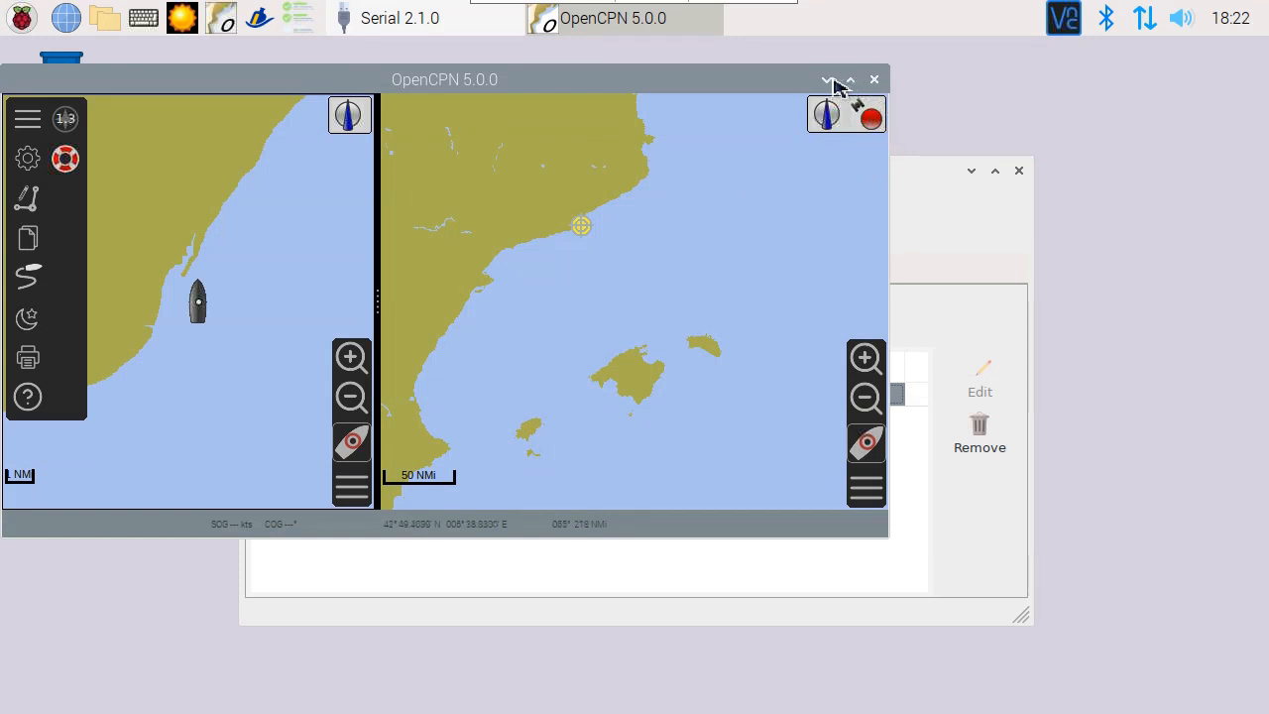
click(829, 79)
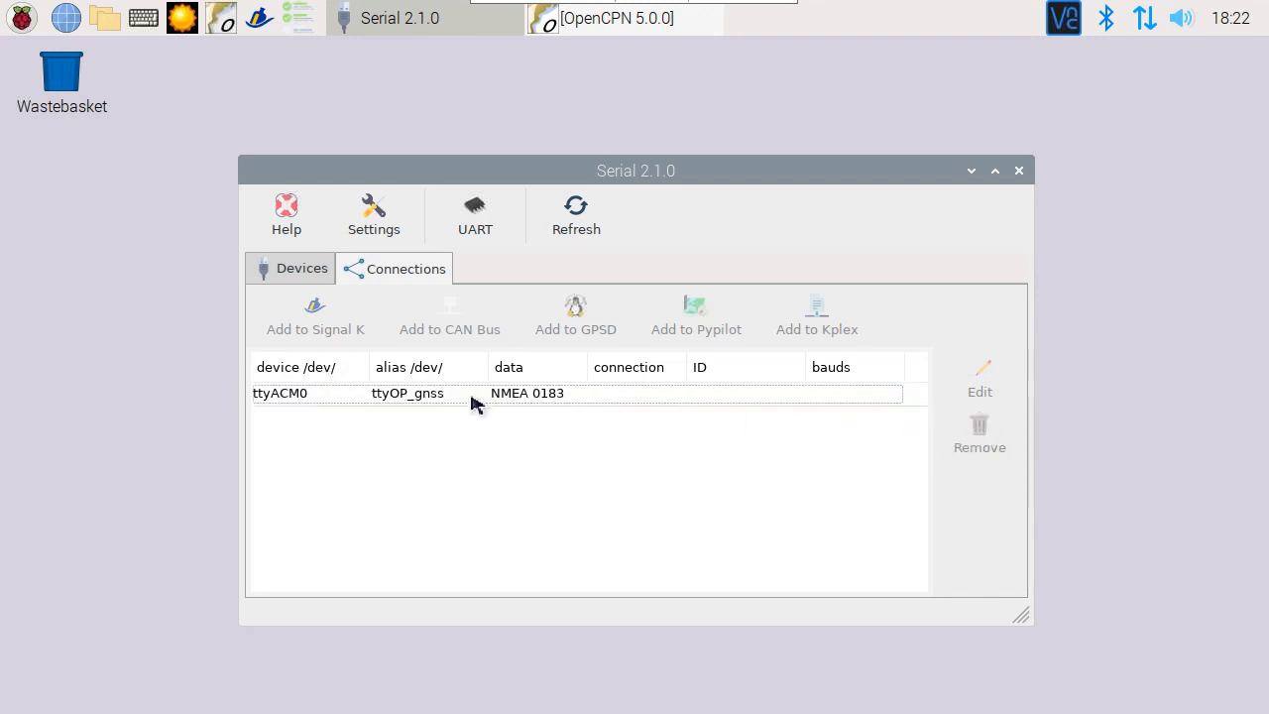
Step: Remove the ttyOP_gnss device from its GPSD connection
click(315, 313)
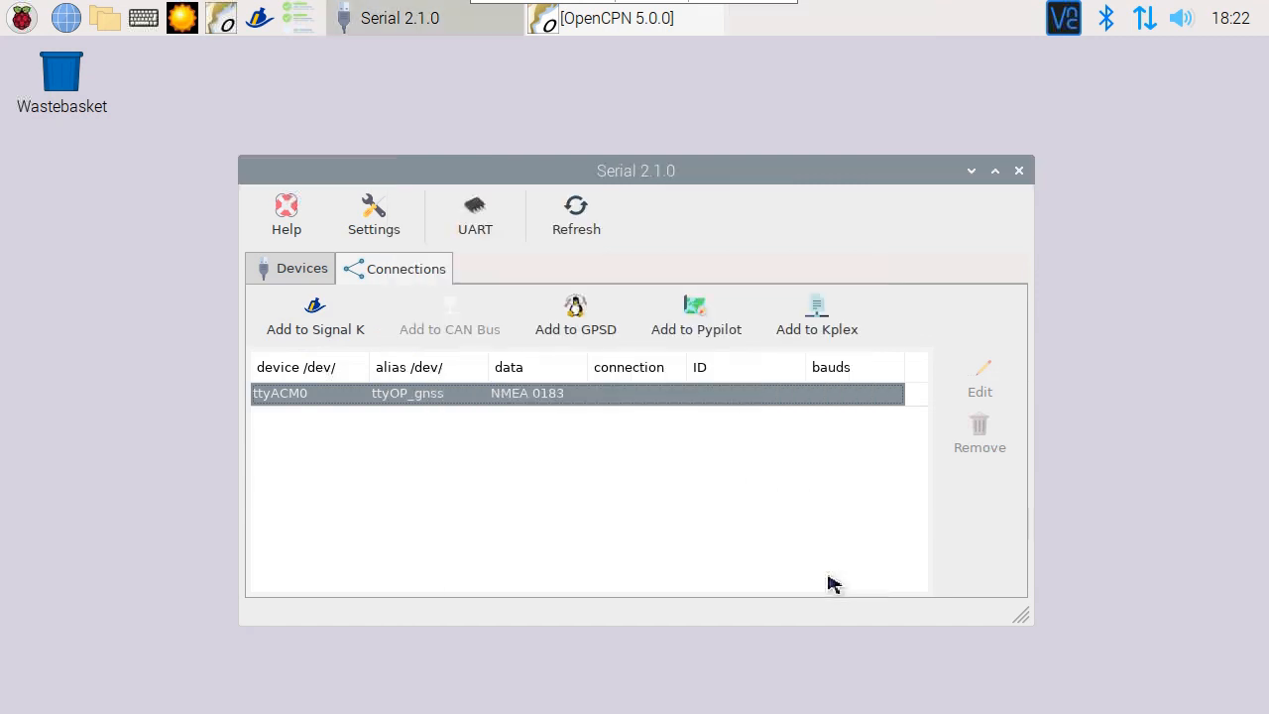
click(315, 315)
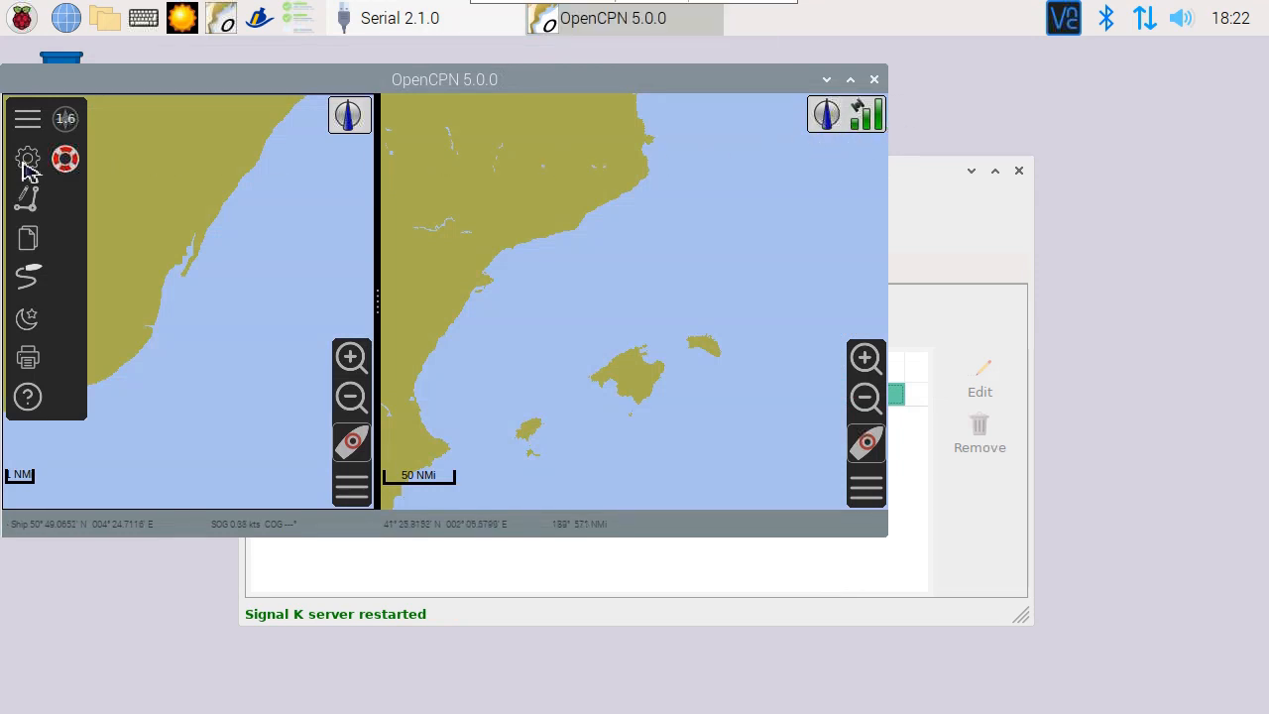
Step: Review the enabled Network Input TCP localhost port 10110 connection in OpenCPN's options
click(28, 159)
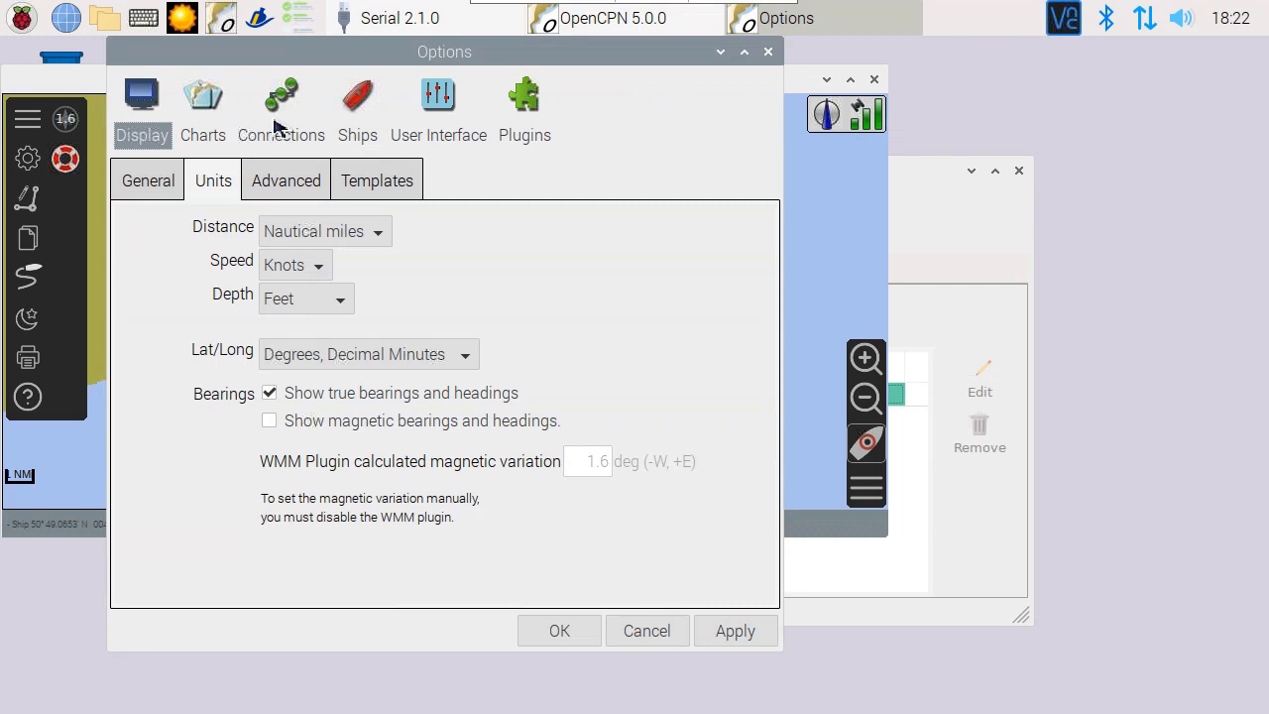
click(281, 109)
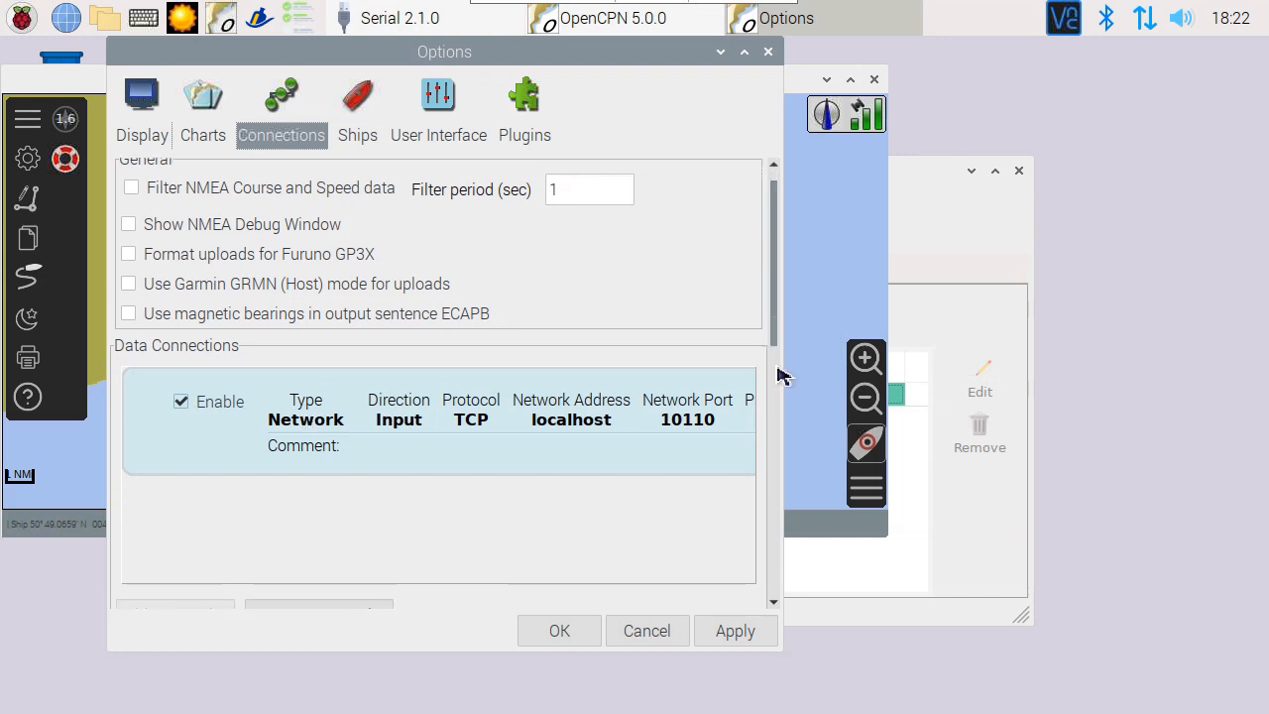
scroll(down, 3)
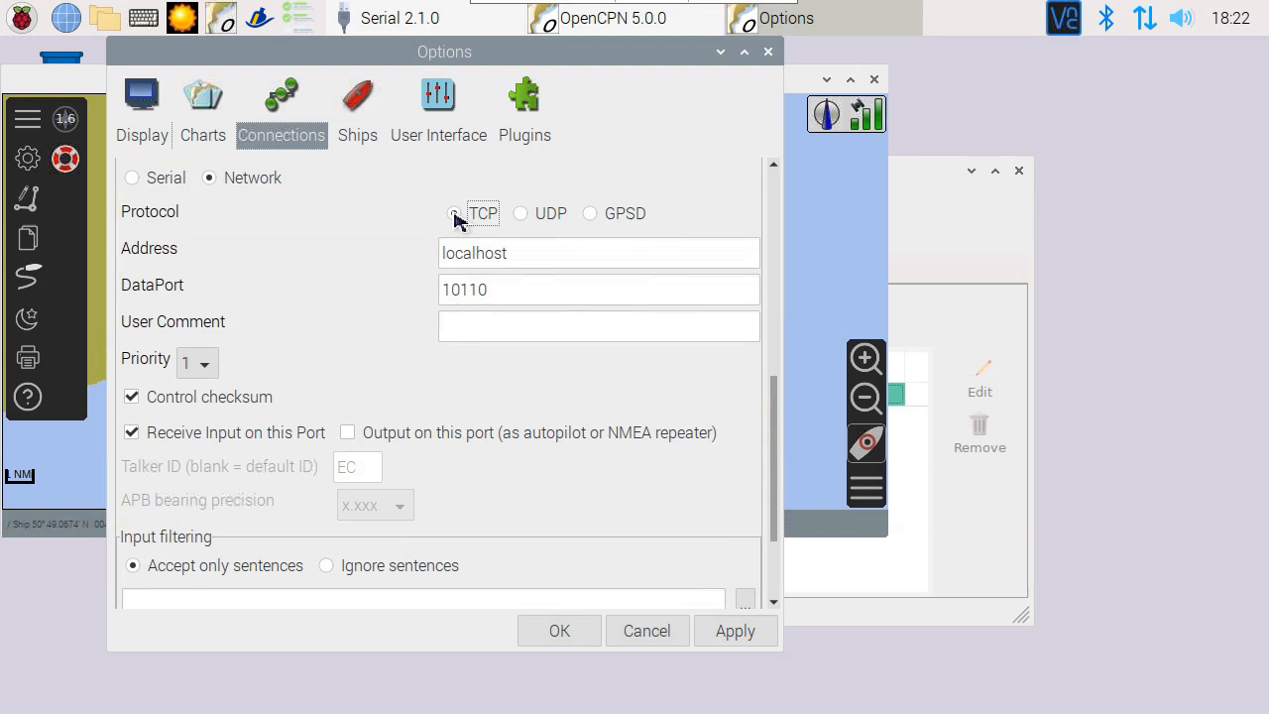
click(454, 214)
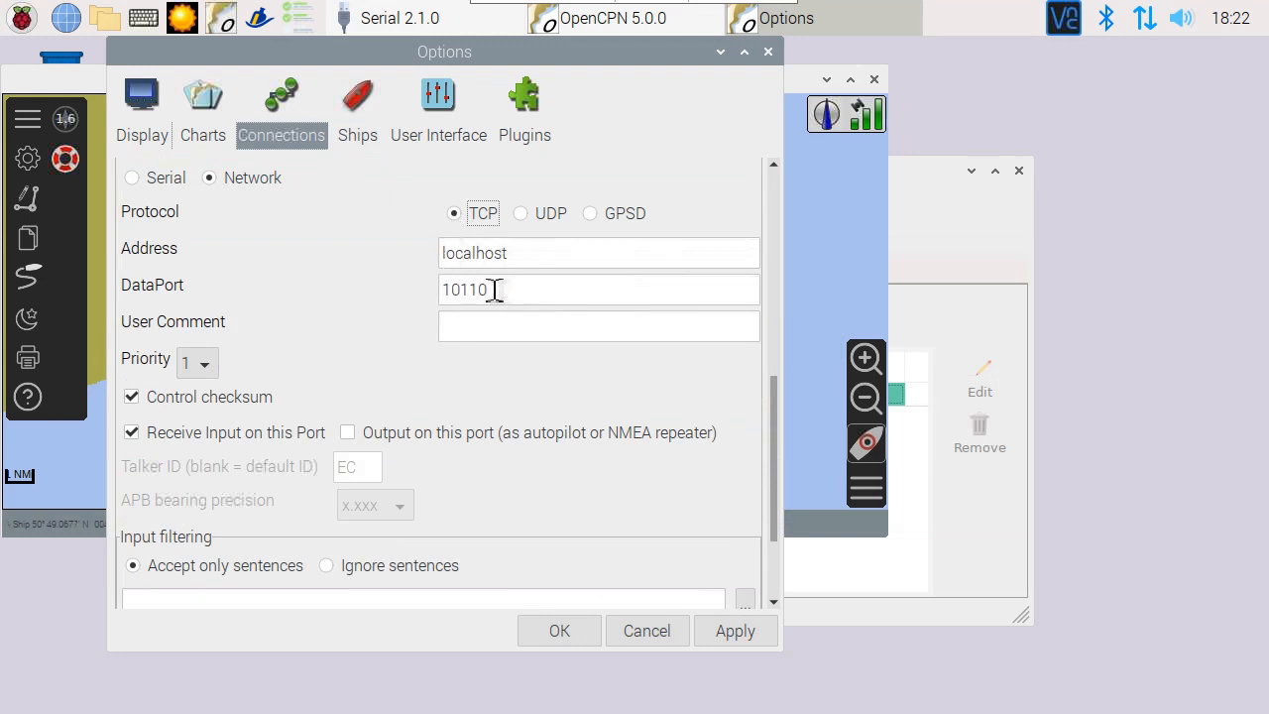
click(559, 630)
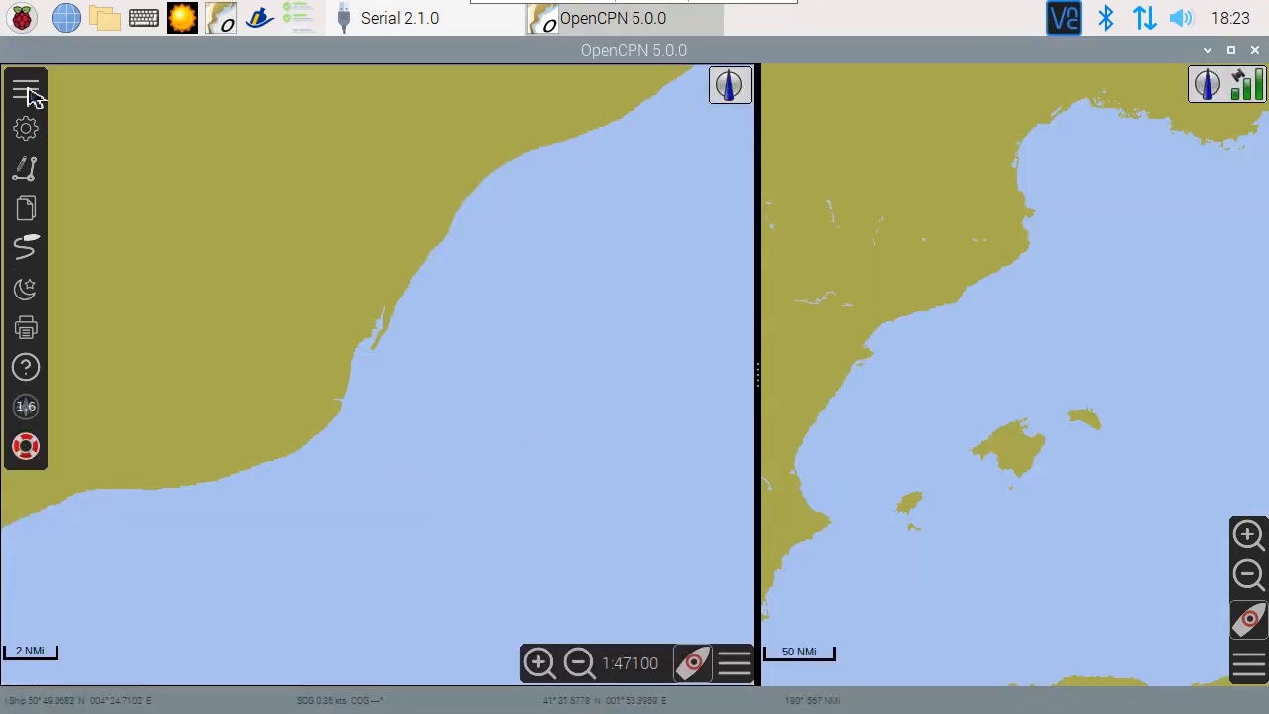
mouse_move(182, 187)
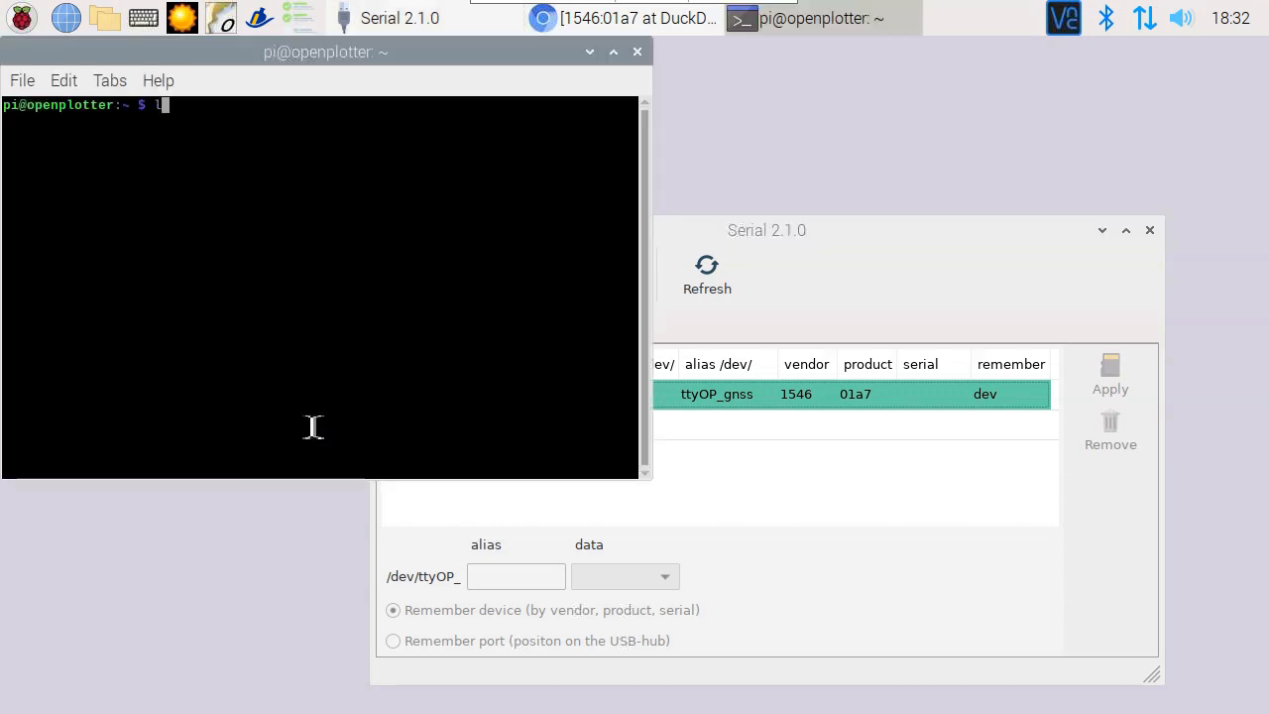
Step: Run lsusb and select the u-blox dongle ID 1546:01a7 for copying
text(susb)
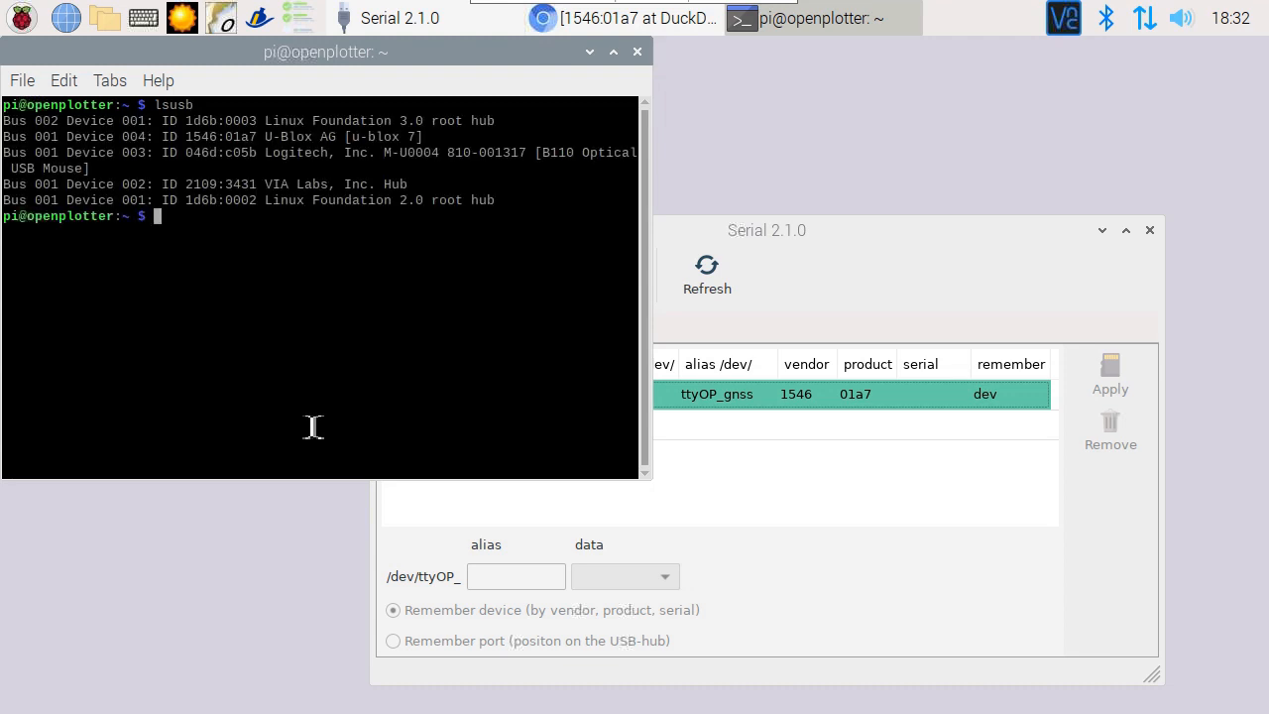
mouse_move(793, 417)
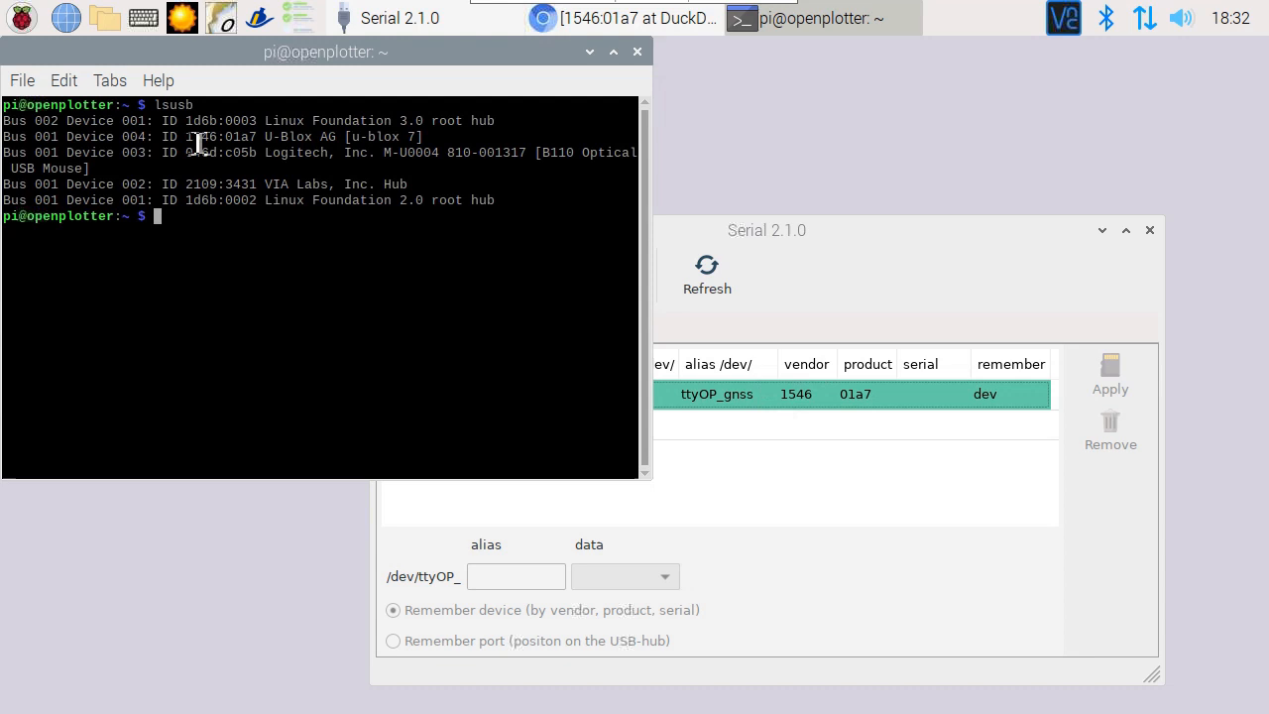
double_click(220, 137)
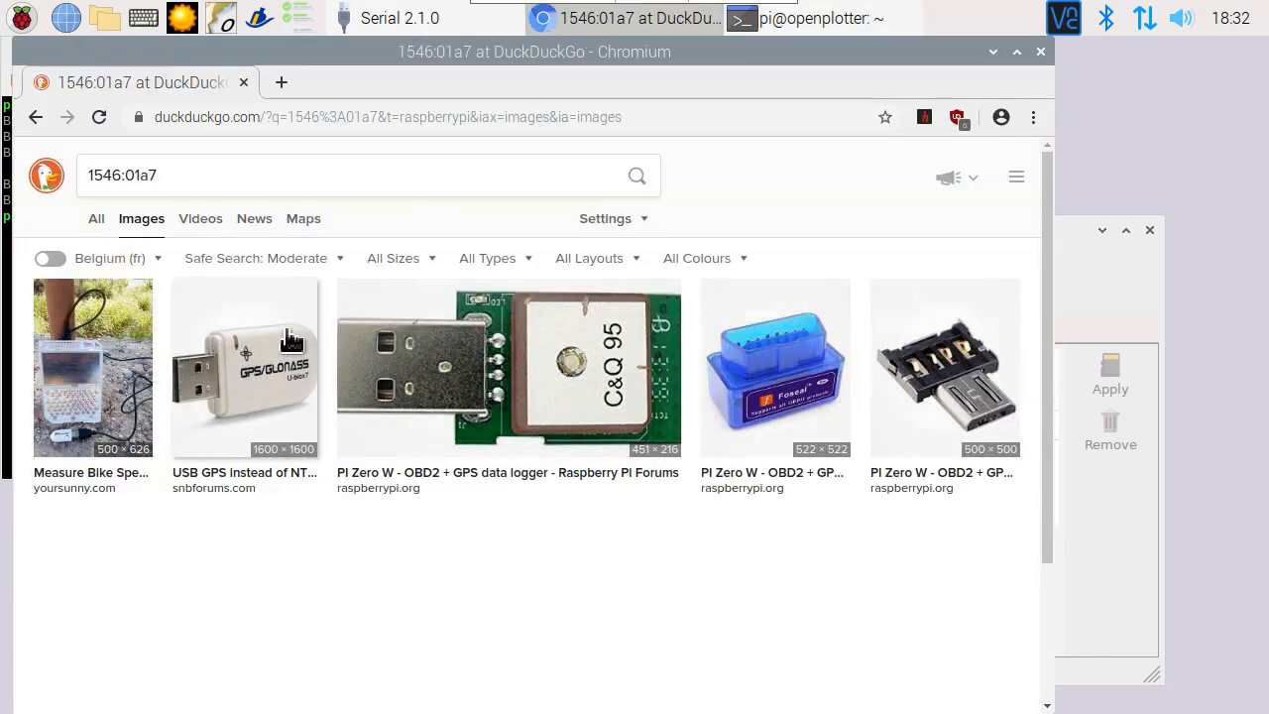
mouse_move(242, 486)
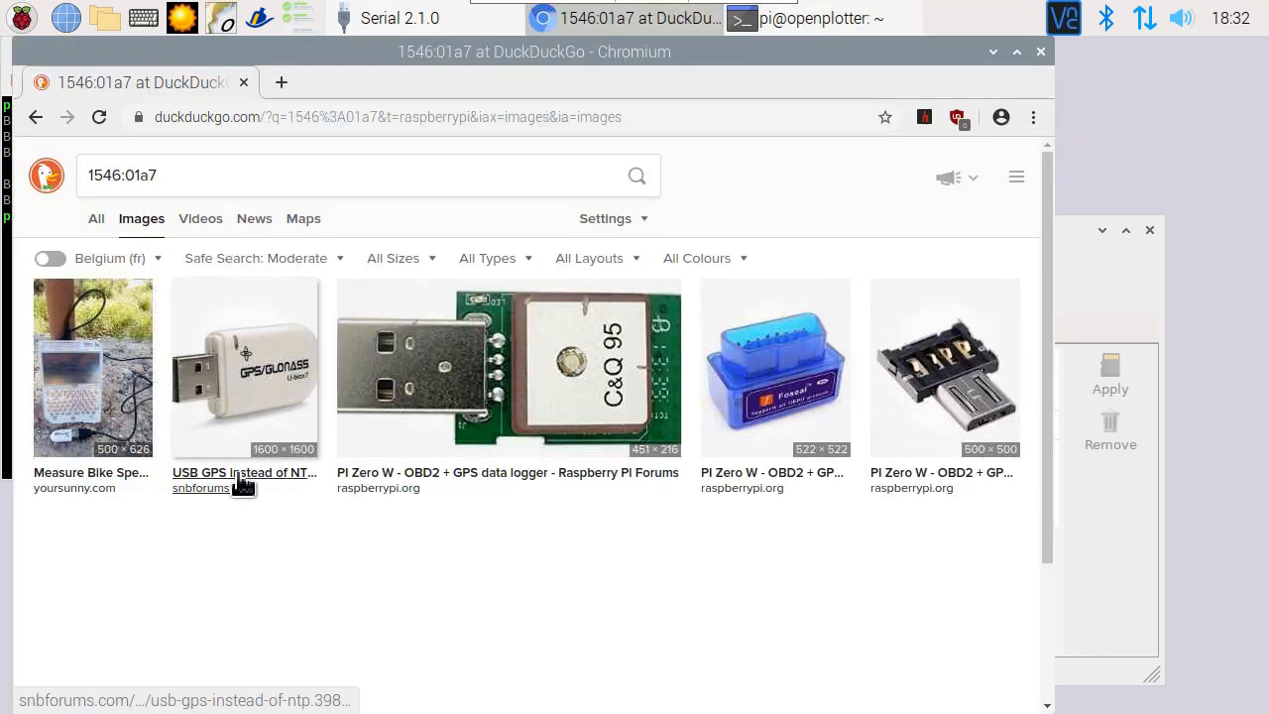